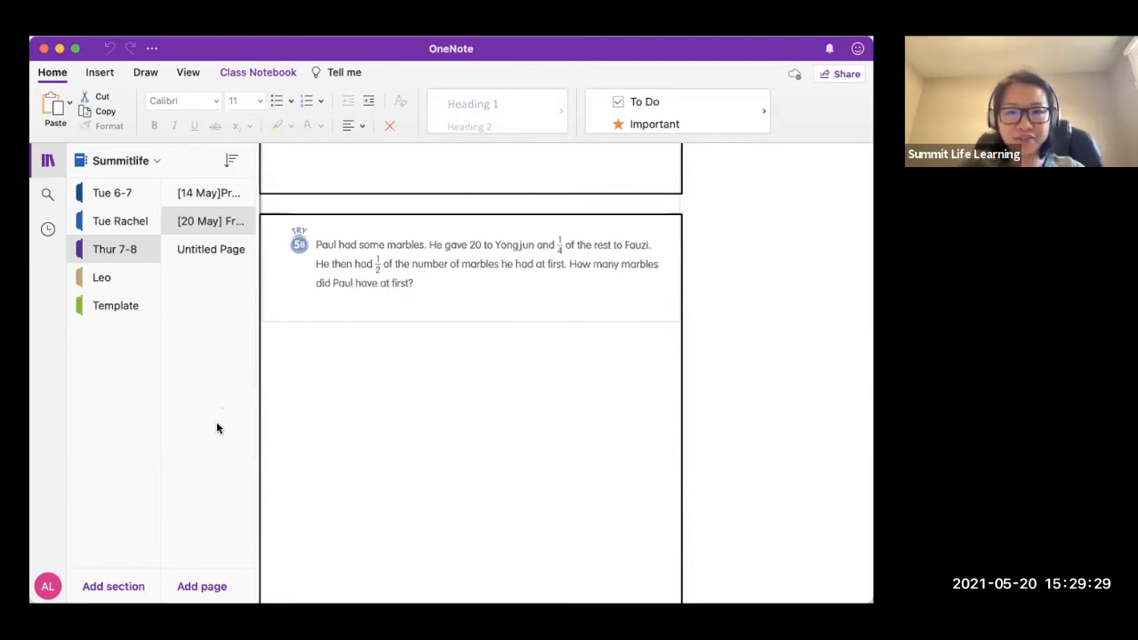
- Switch to the Draw tools to ink with the black pen
left_click(145, 72)
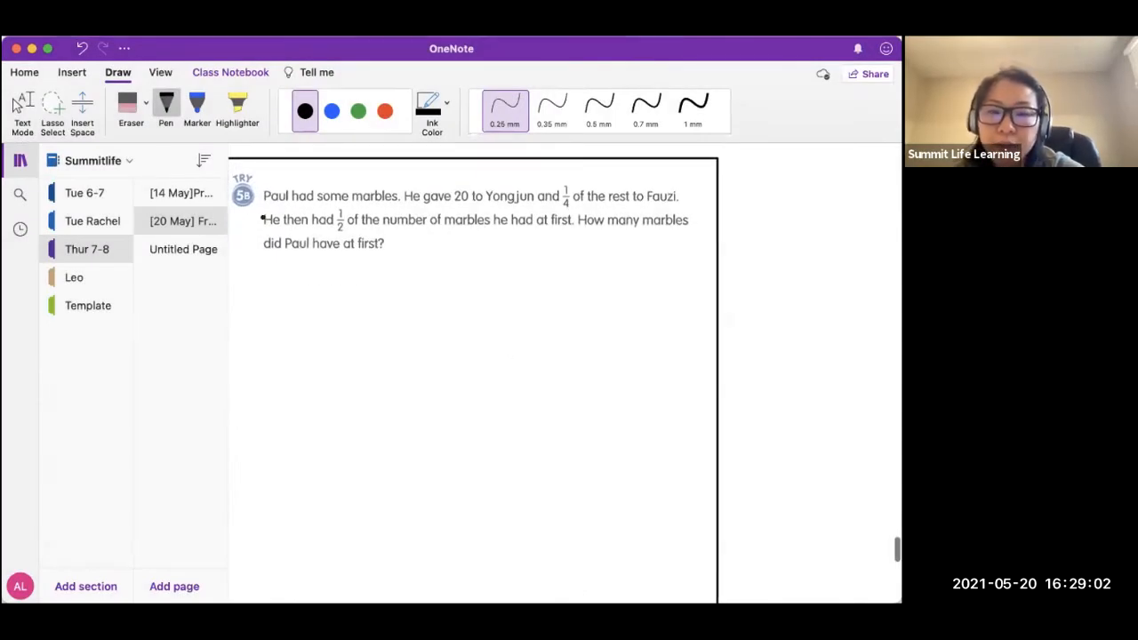
- Sketch the bar under the problem with the 20 part, and write F in the first quarter
left_click_drag(321, 276, 322, 316)
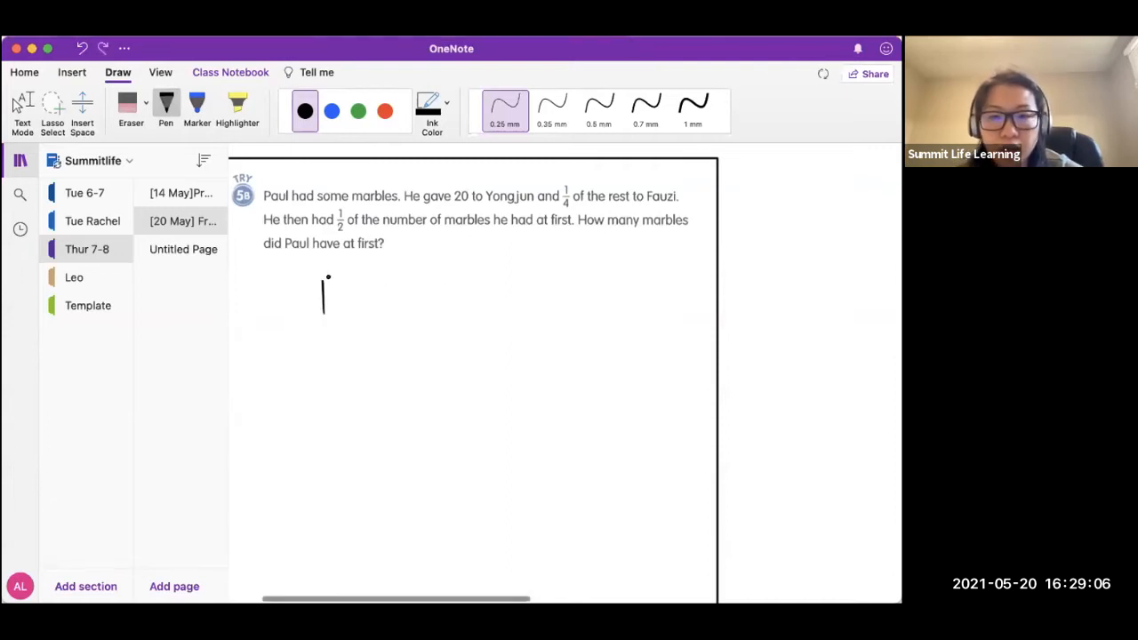
left_click_drag(325, 280, 640, 307)
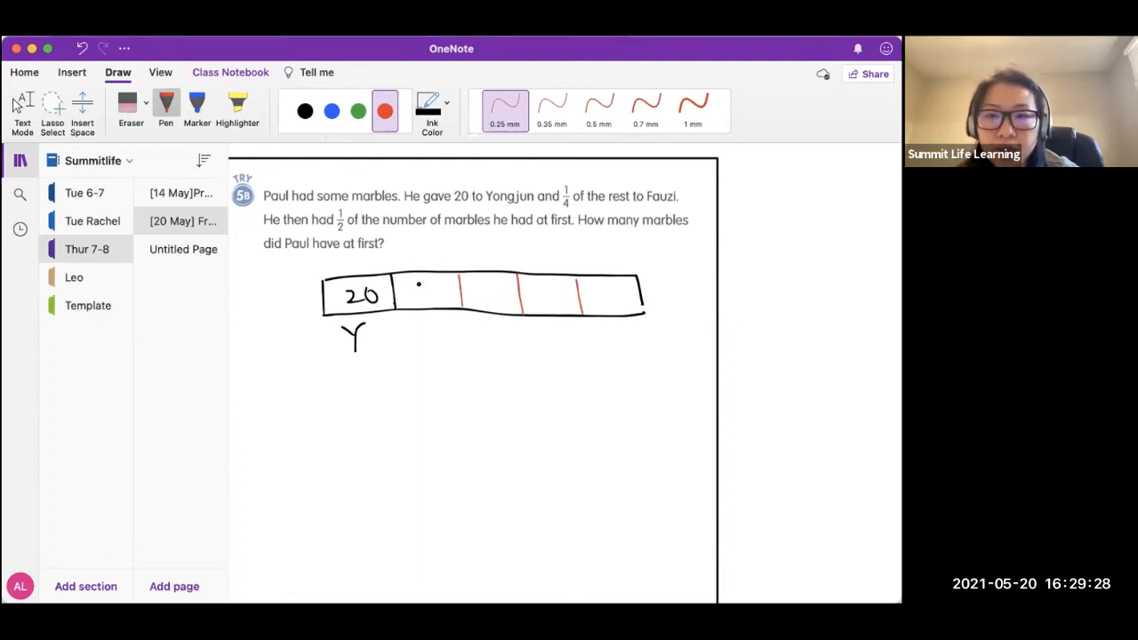
left_click_drag(418, 298, 432, 285)
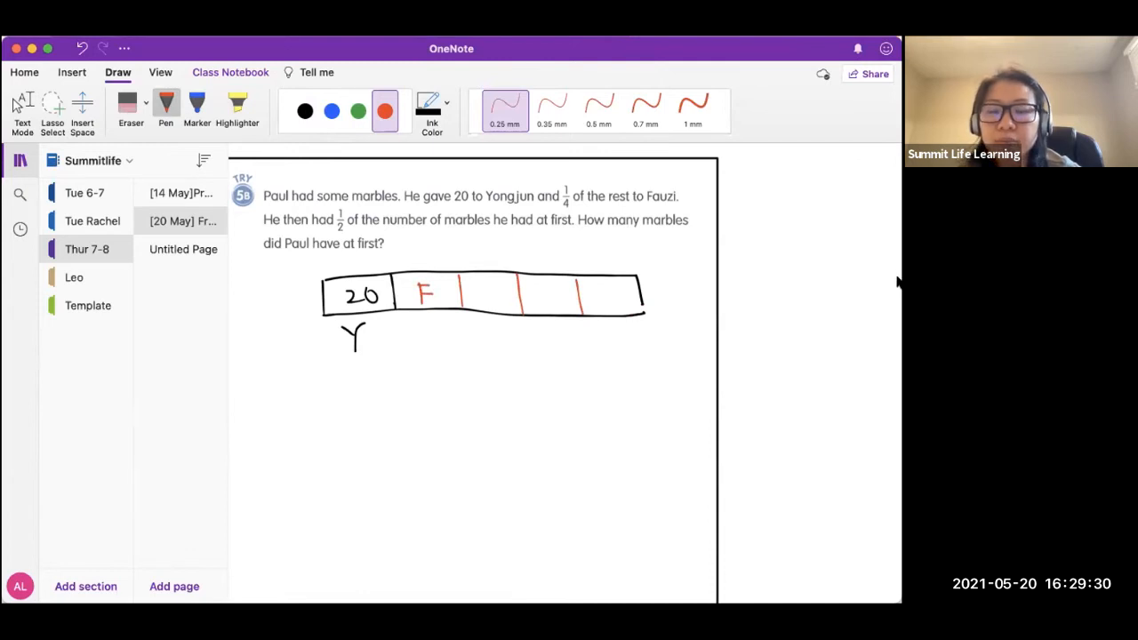
left_click(331, 110)
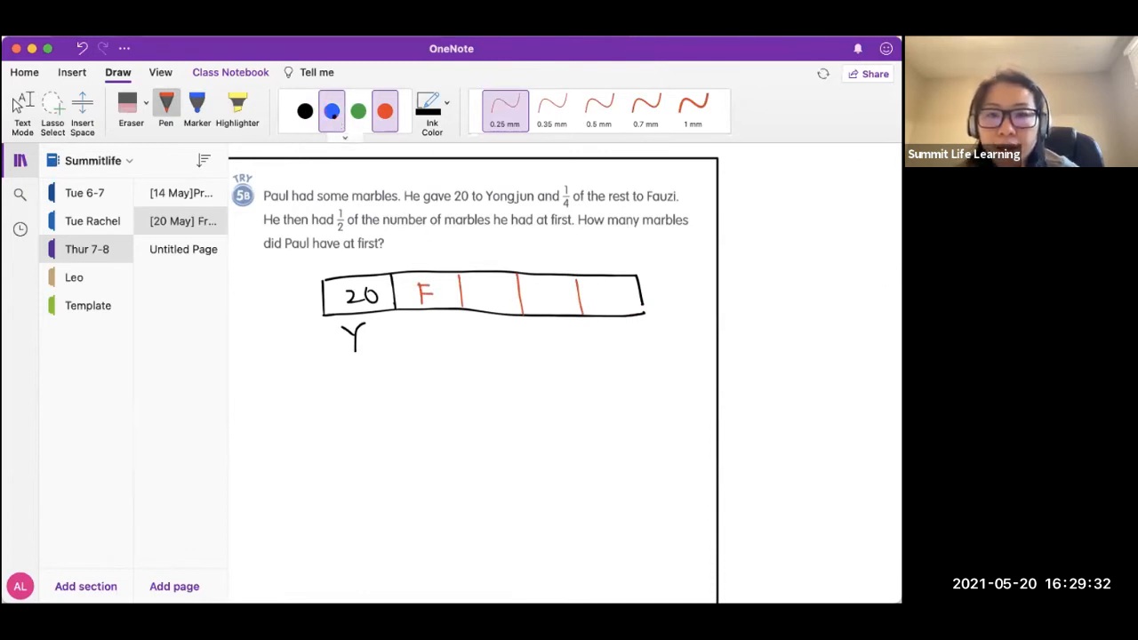
left_click(384, 111)
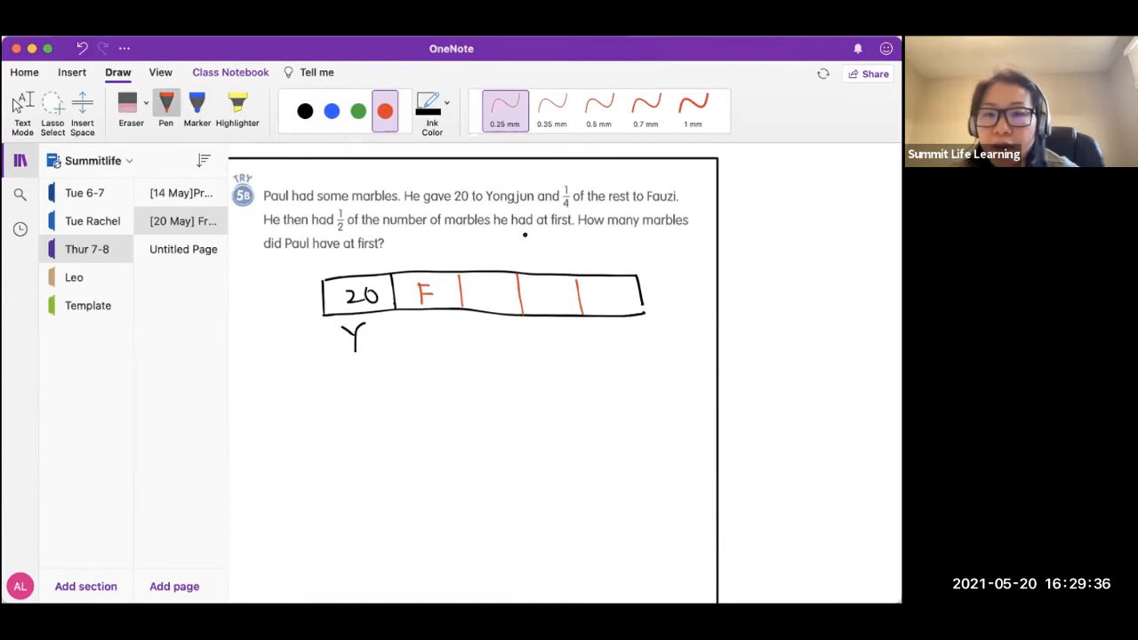
- In blue ink, box the bar's last three parts and start labelling the box one half
left_click(331, 111)
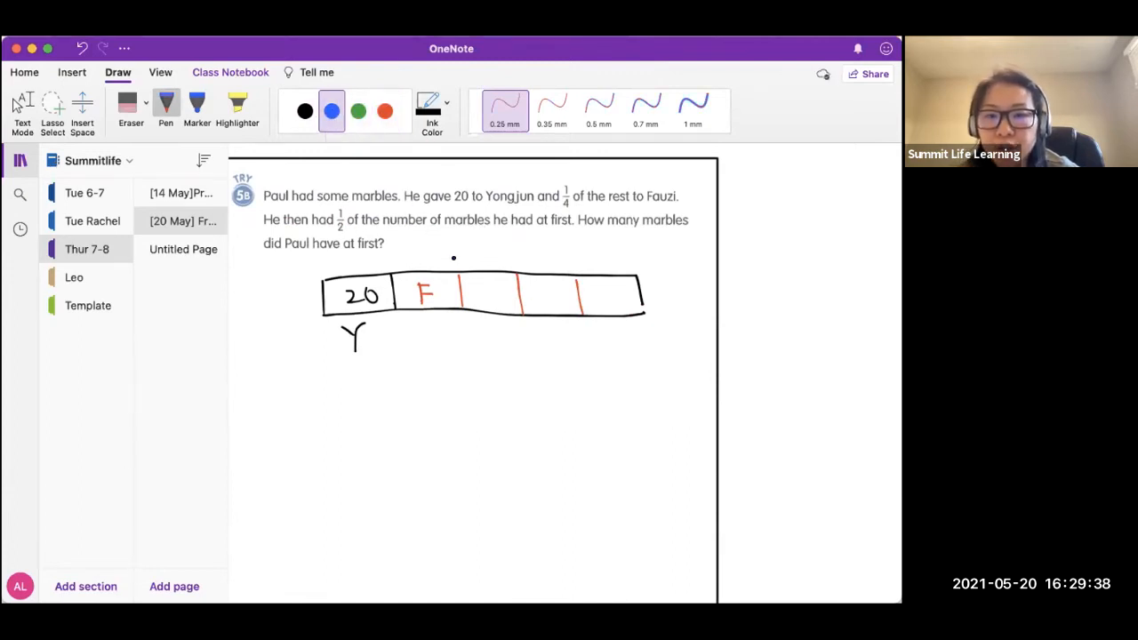
left_click_drag(461, 254, 463, 334)
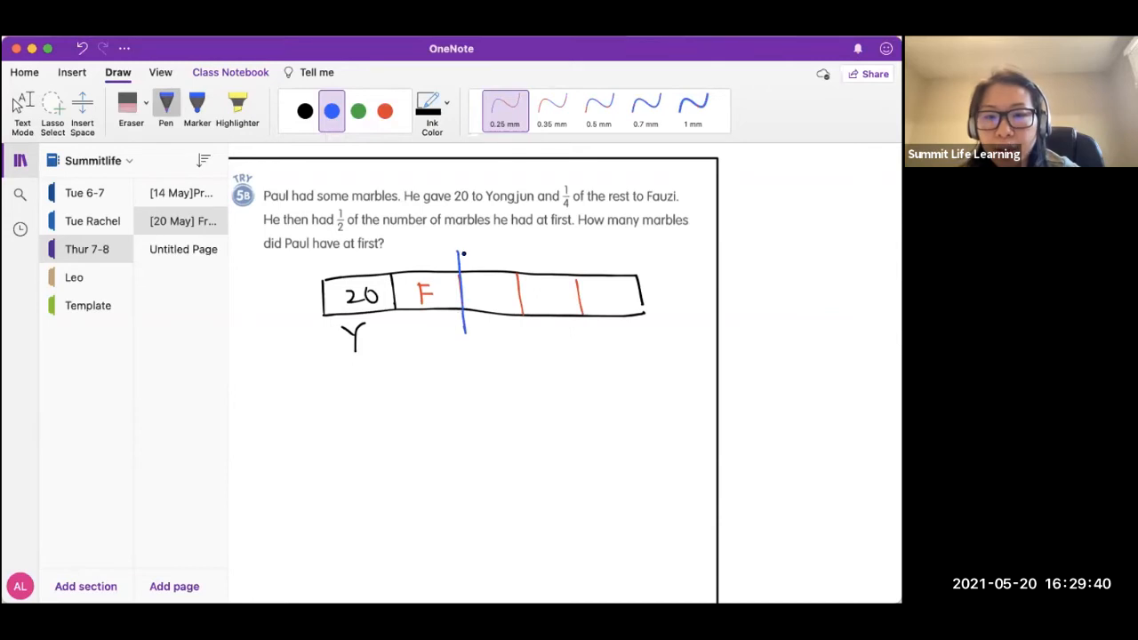
left_click_drag(458, 253, 643, 337)
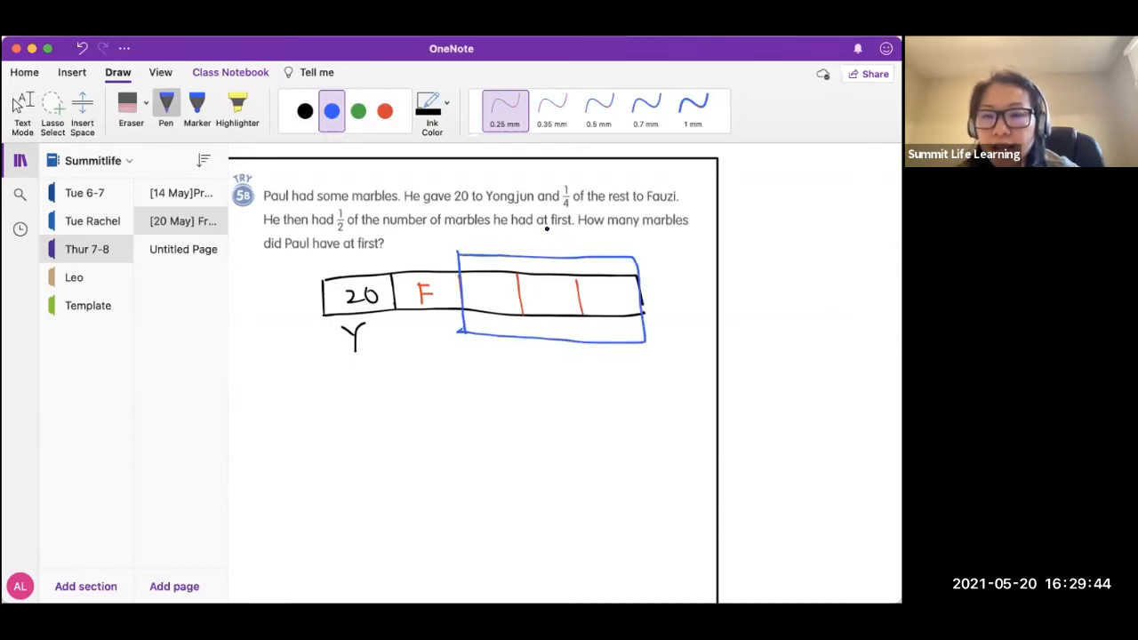
left_click_drag(547, 238, 549, 258)
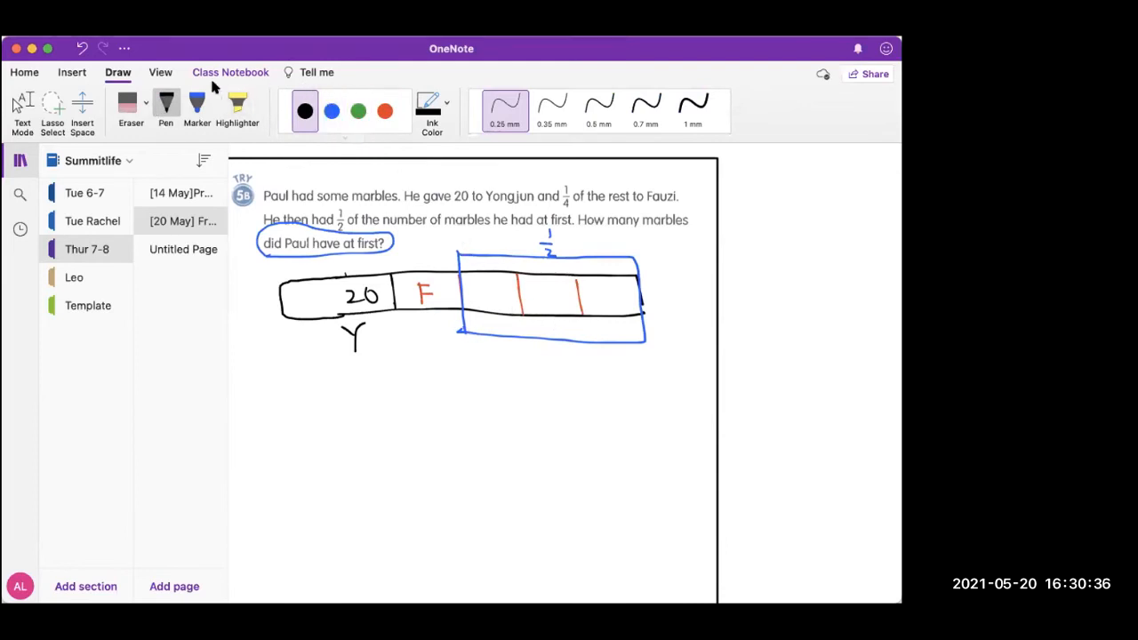
mouse_move(529, 147)
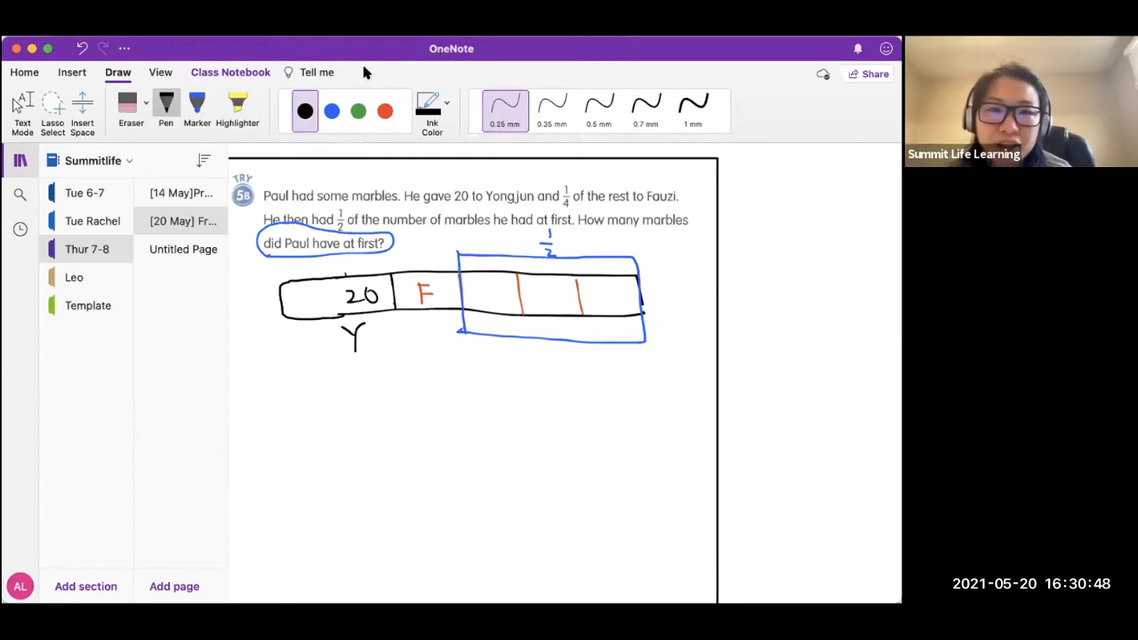
mouse_move(455, 211)
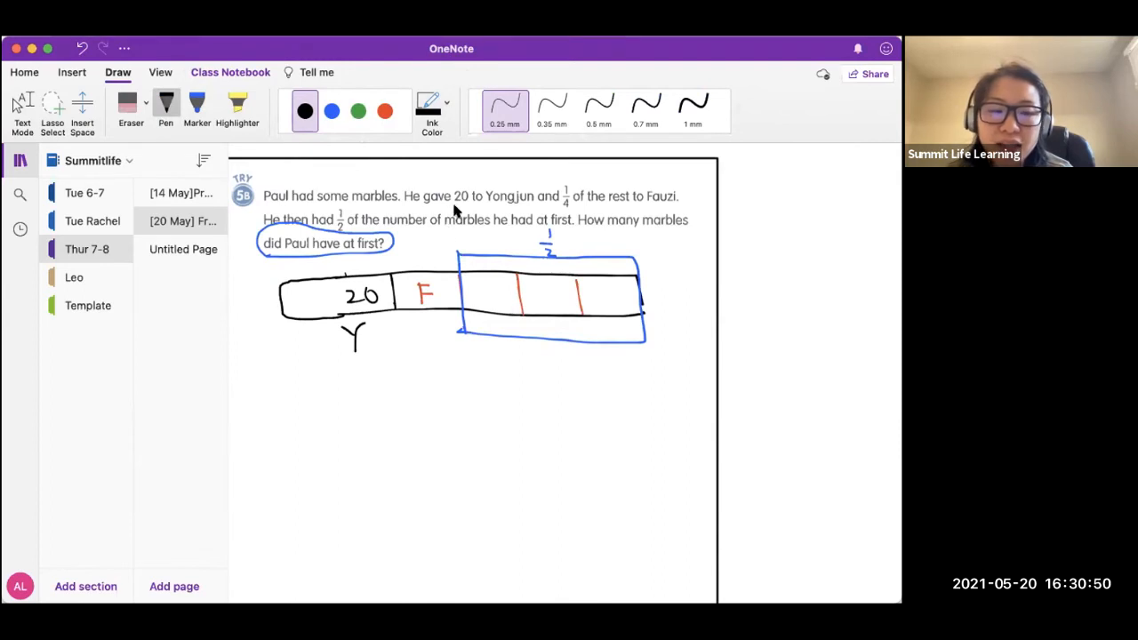
mouse_move(435, 264)
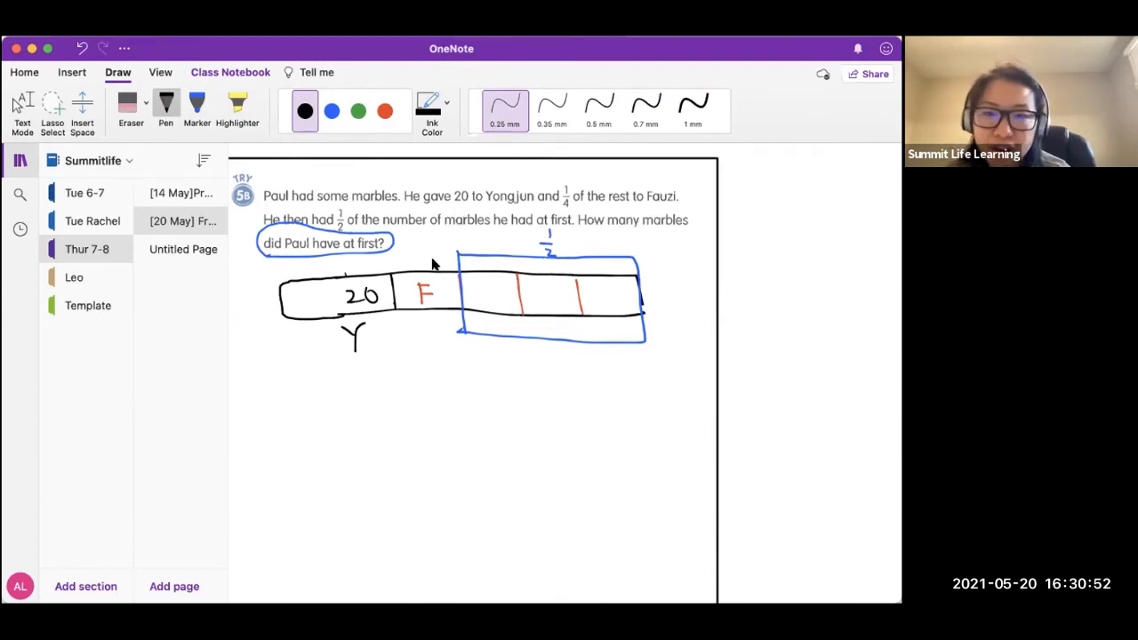
mouse_move(414, 178)
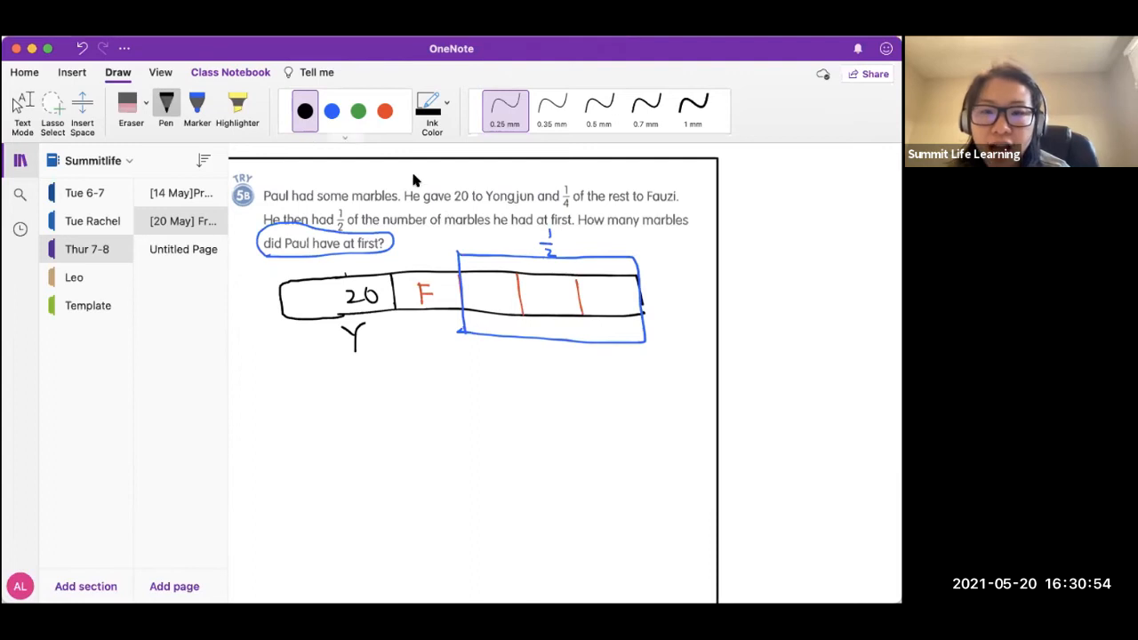
- Switch the ink colour back to blue
left_click(332, 110)
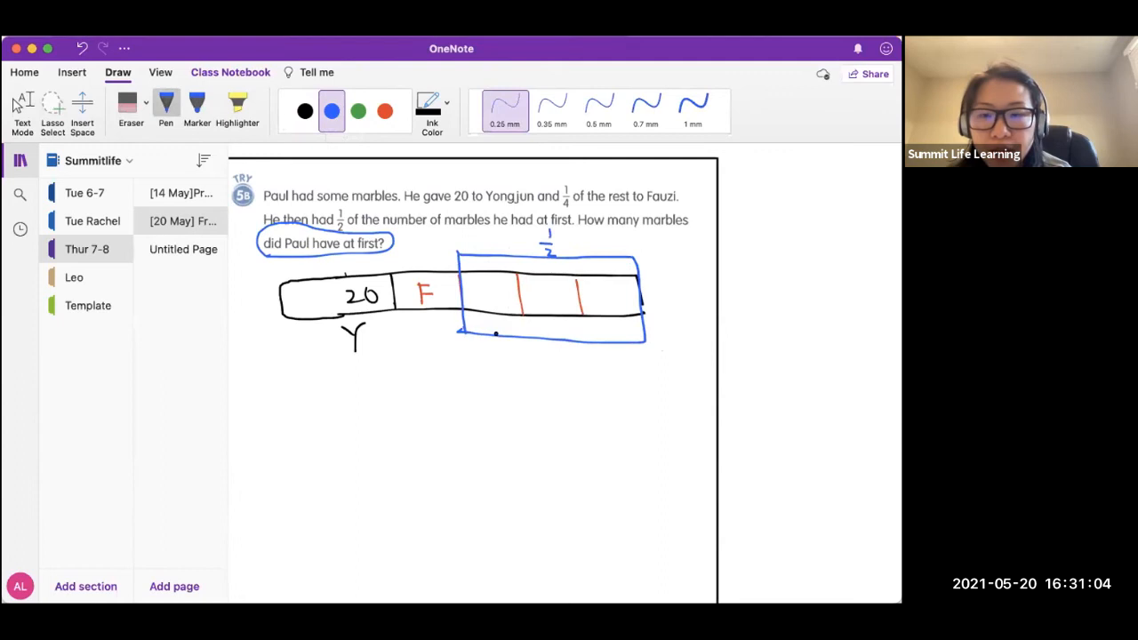
- Draw a blue box below the 20 part and divide it into three in red
left_click_drag(468, 334, 470, 427)
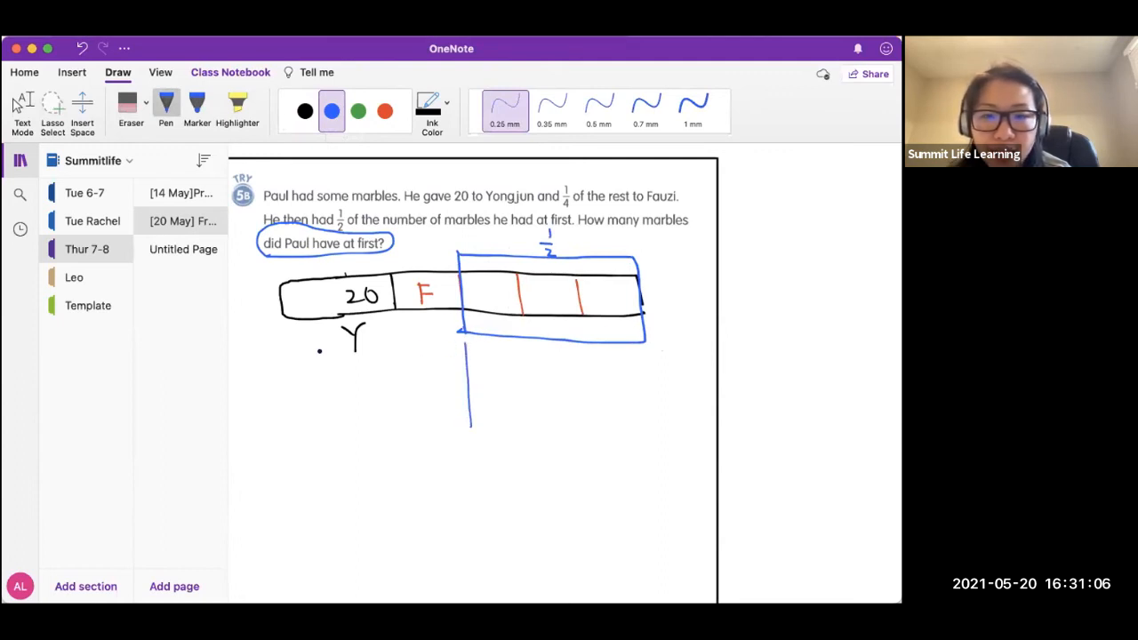
left_click_drag(285, 357, 462, 346)
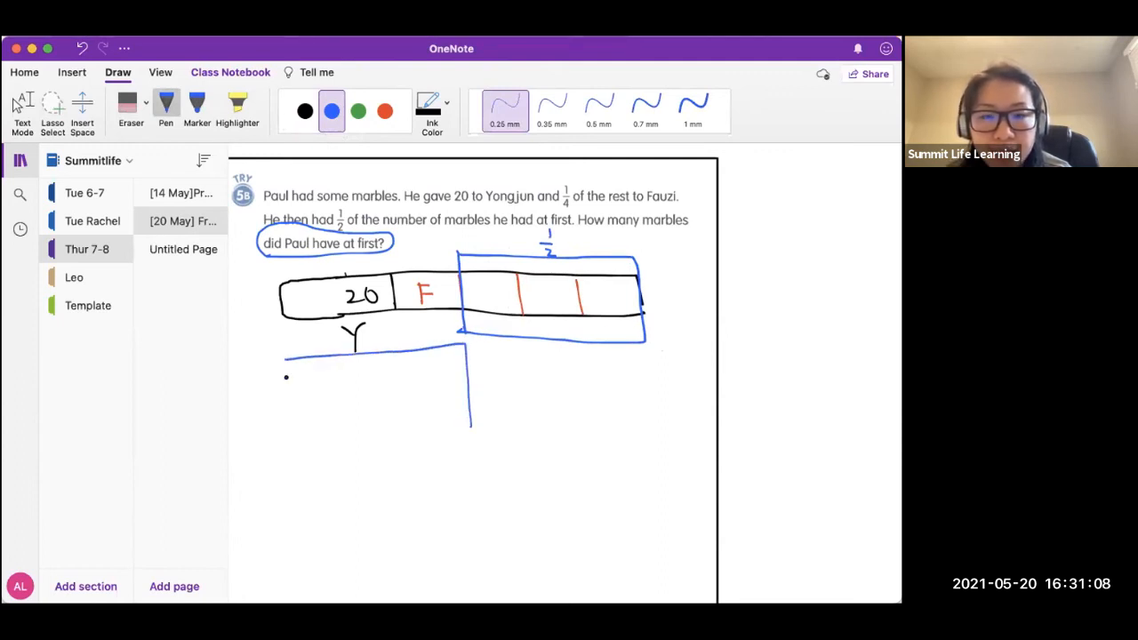
left_click_drag(285, 356, 471, 431)
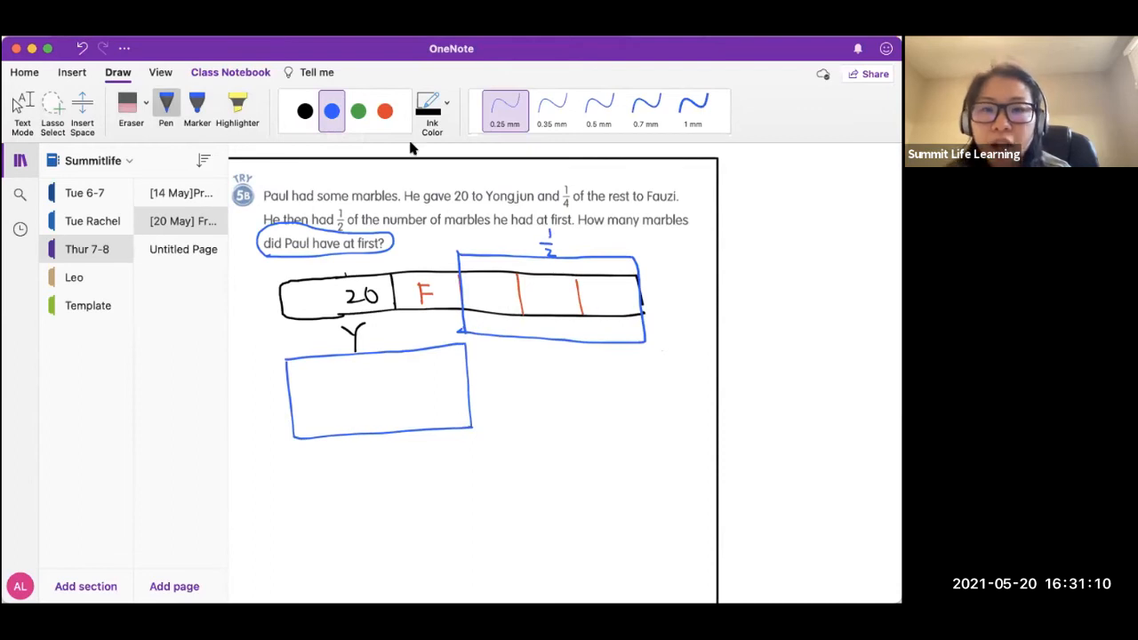
left_click(384, 110)
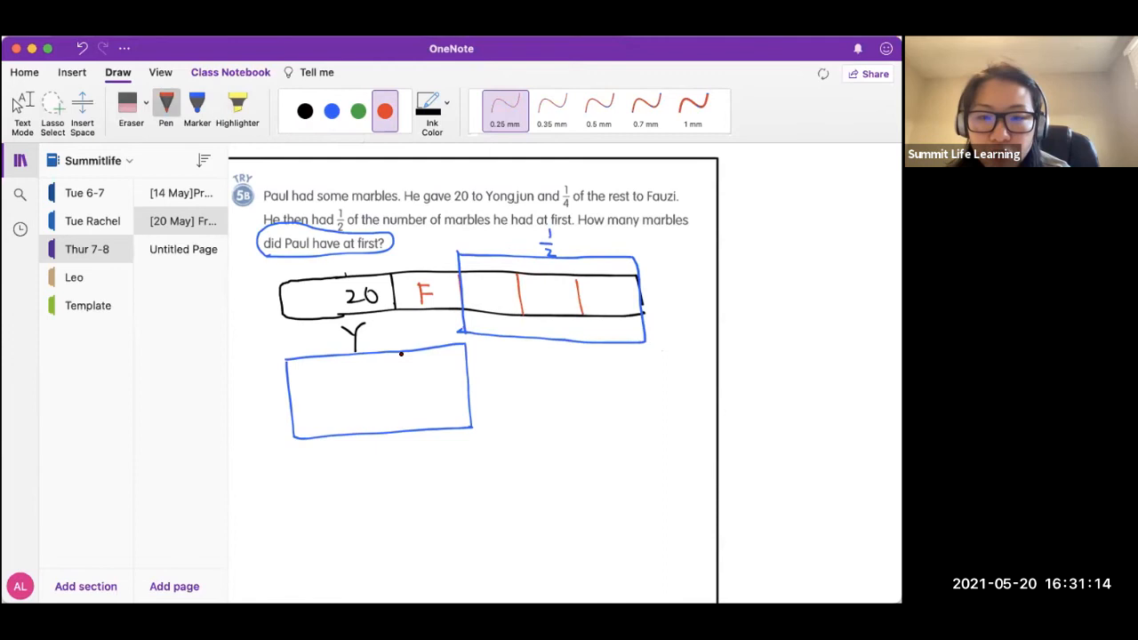
left_click_drag(347, 361, 347, 440)
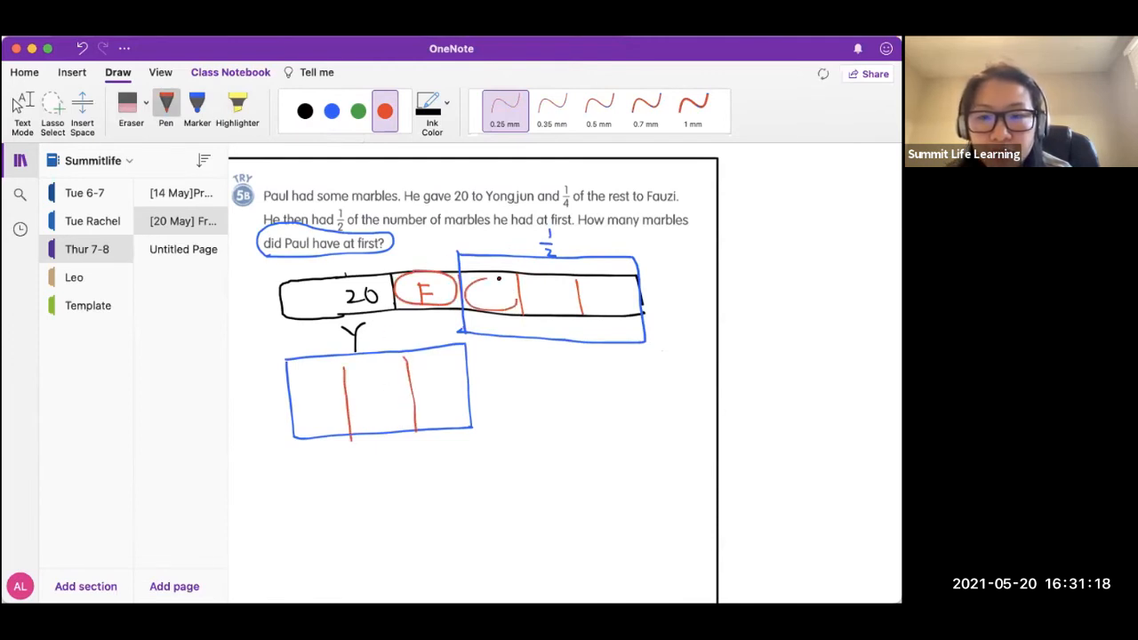
- Circle the bar's quarters in red, number the six portions in black, and begin '1 portion is'
left_click_drag(480, 293, 623, 293)
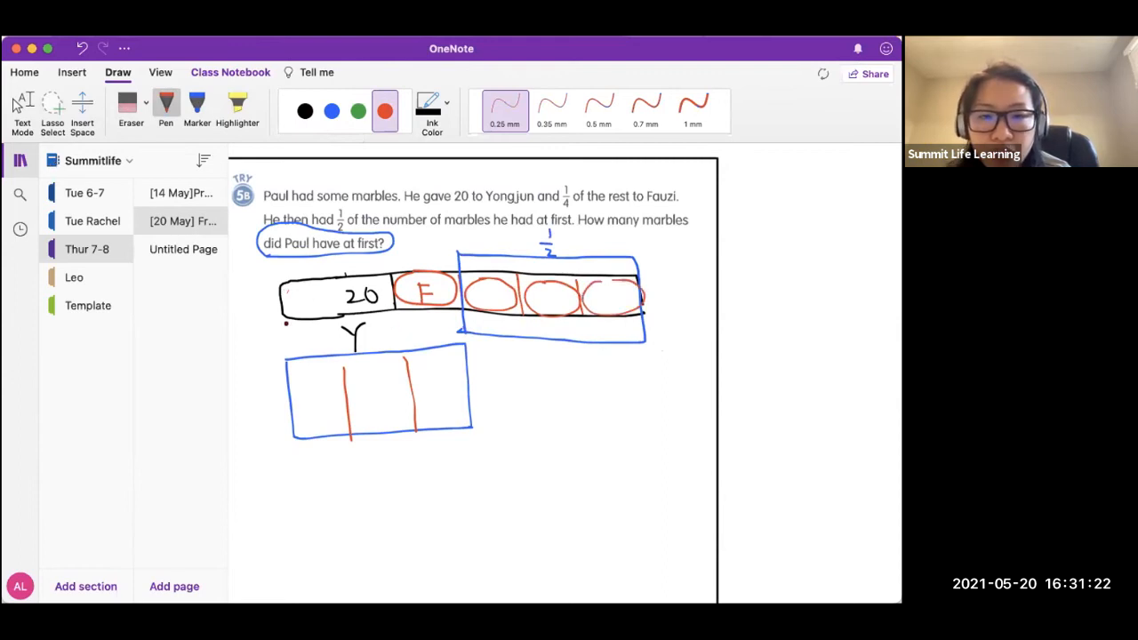
left_click(305, 111)
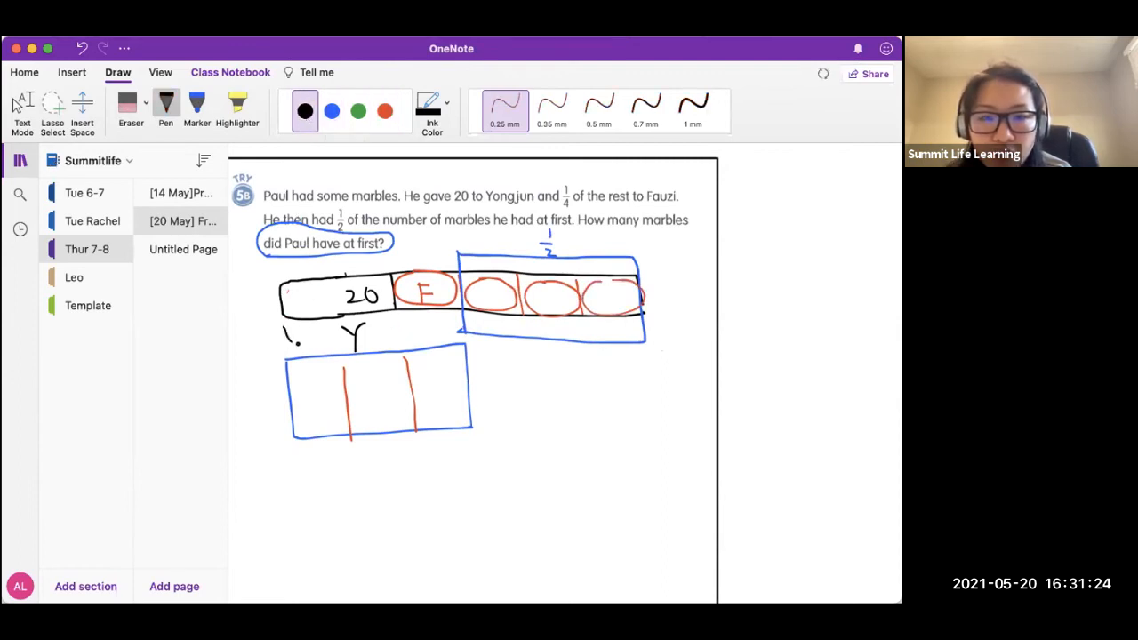
left_click_drag(307, 342, 400, 342)
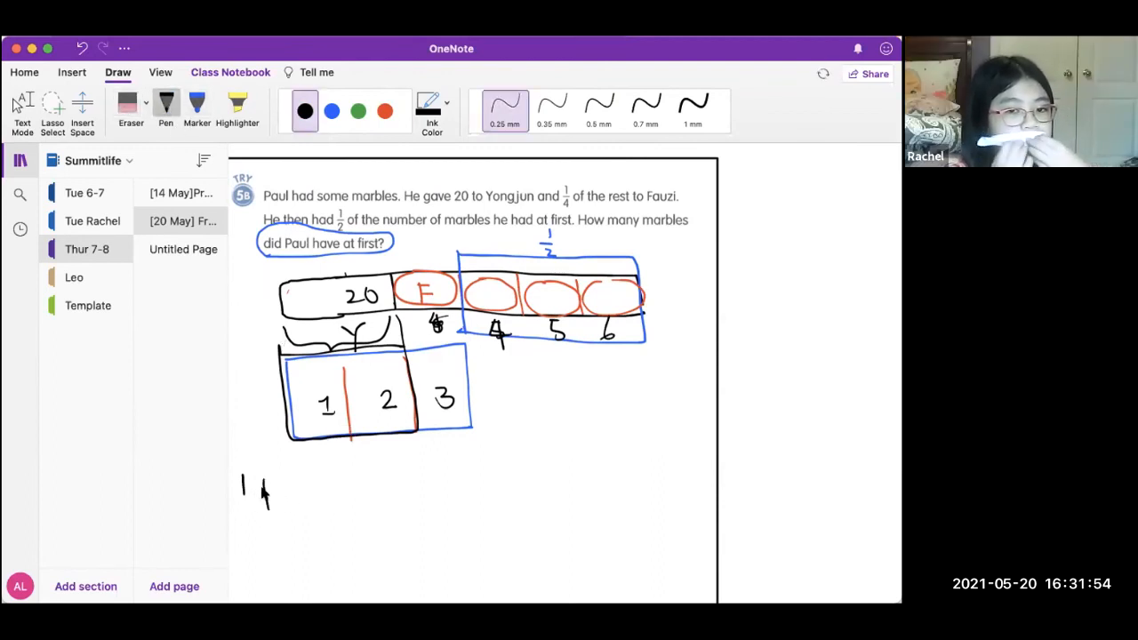
type("portion is")
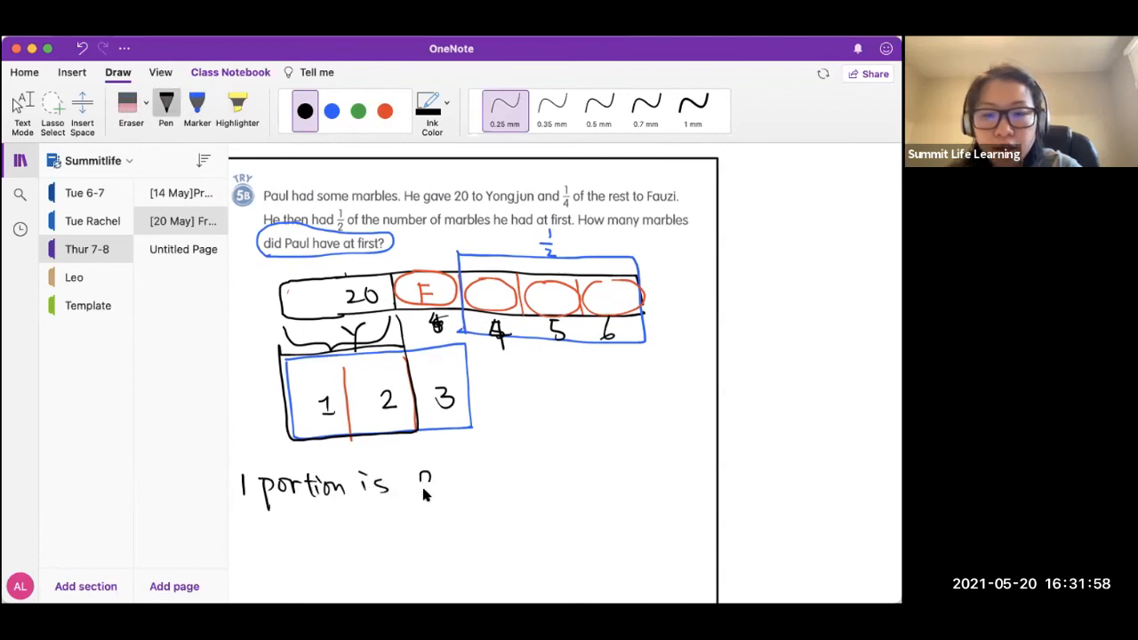
- Handwrite '1 portion is 20÷2=10' and 'there are 6 portions altogether 60 marbles'
left_click_drag(423, 485, 547, 485)
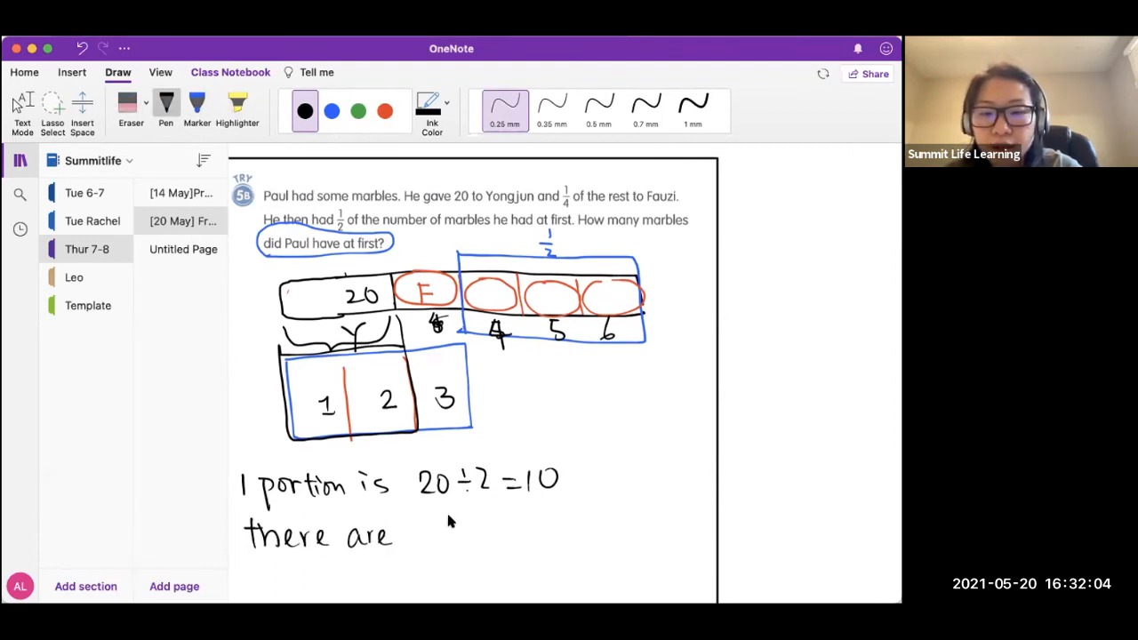
type("6 port")
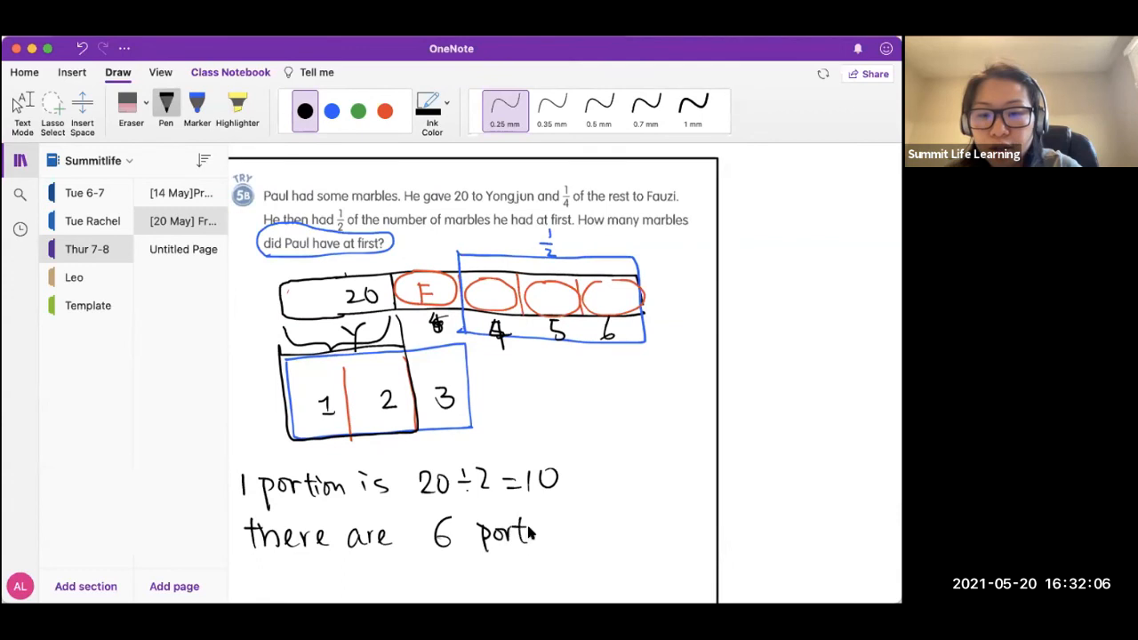
type("ions")
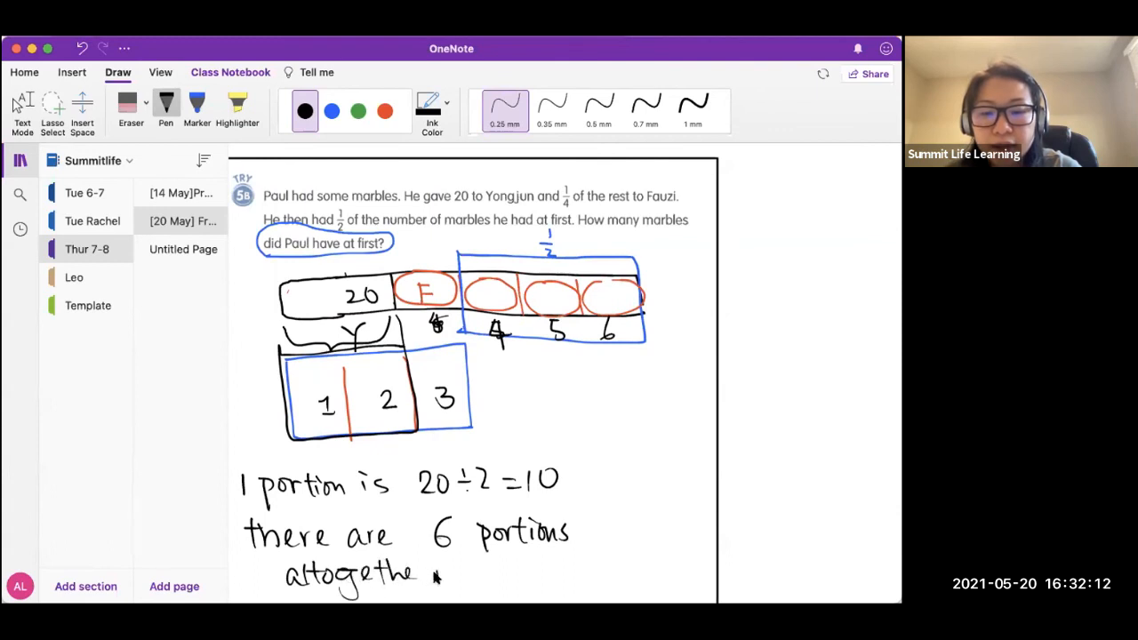
left_click_drag(498, 569, 632, 569)
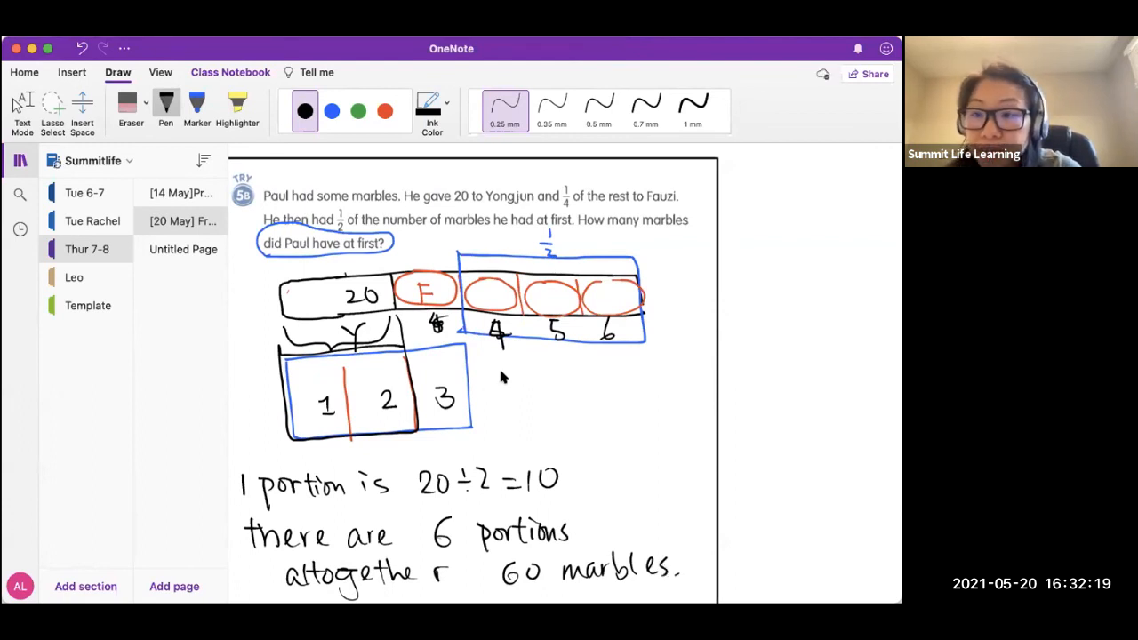
mouse_move(489, 355)
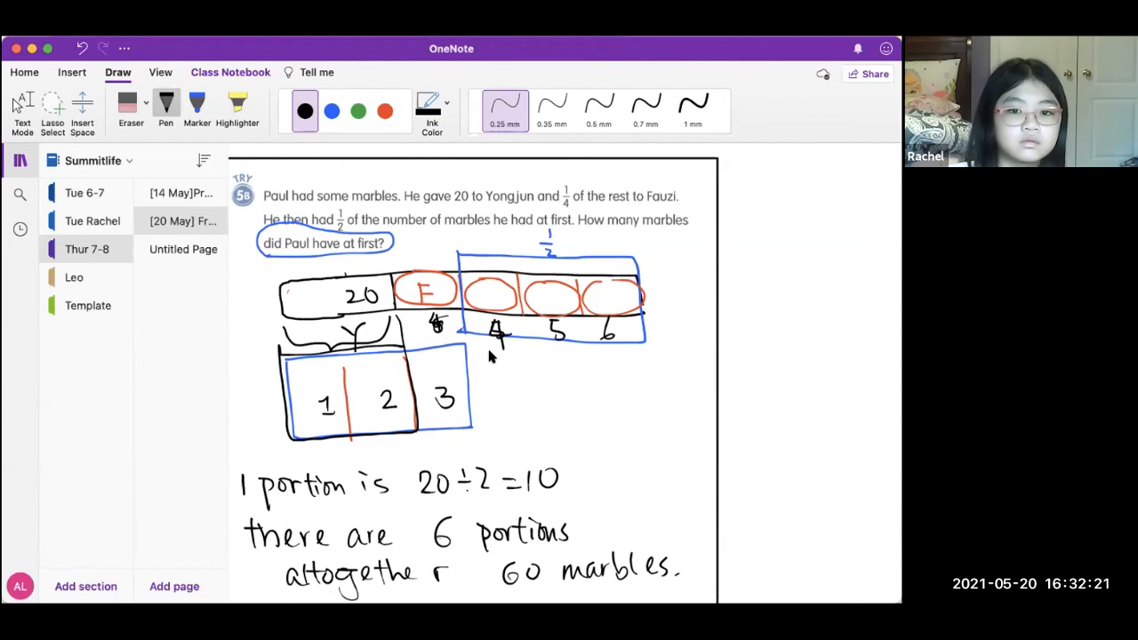